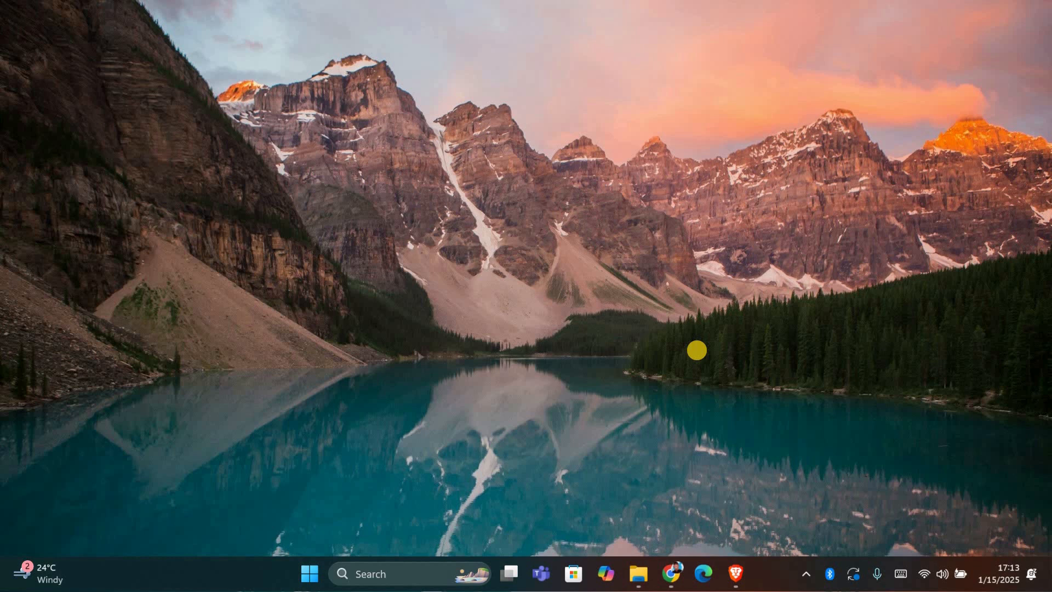
mouse_move(588, 393)
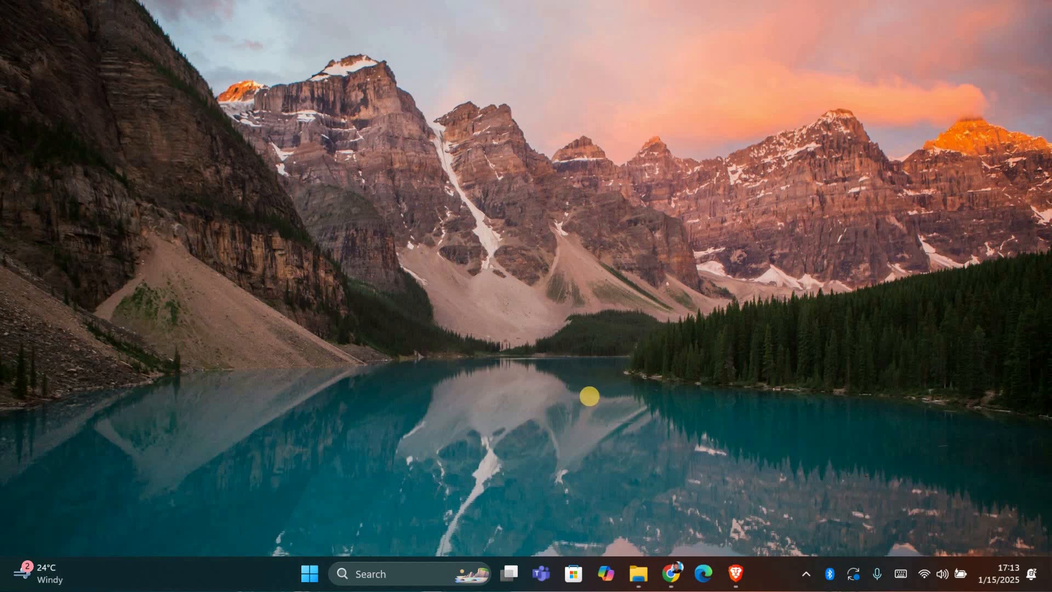
mouse_move(427, 434)
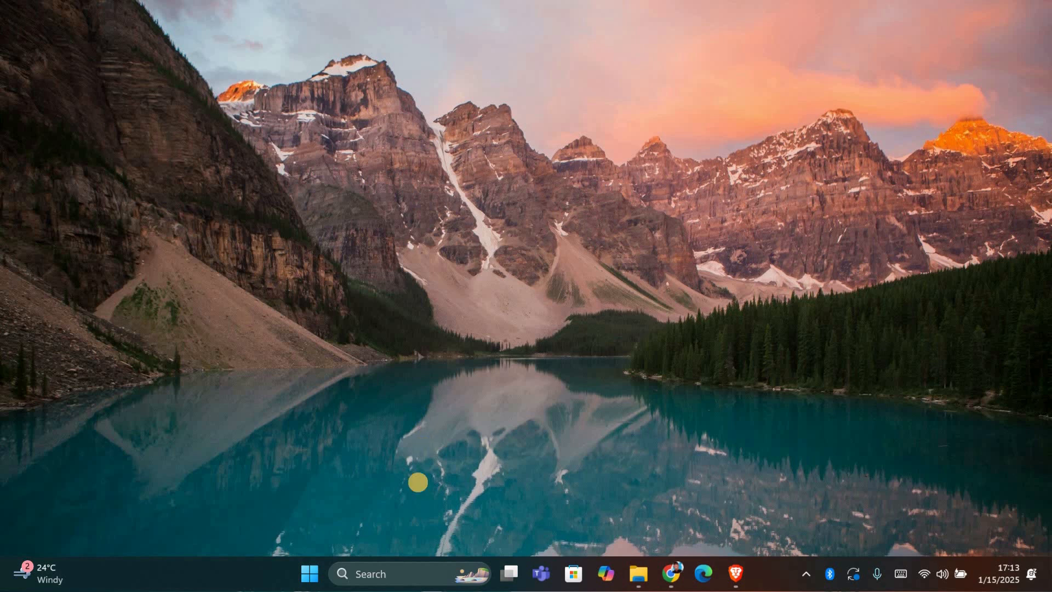
mouse_move(390, 555)
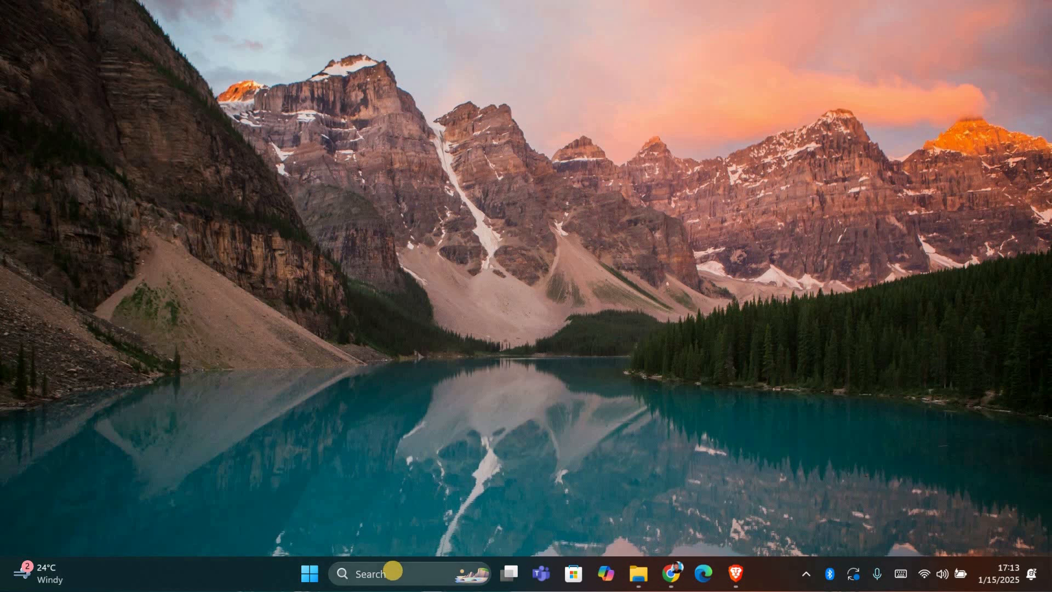
mouse_move(392, 573)
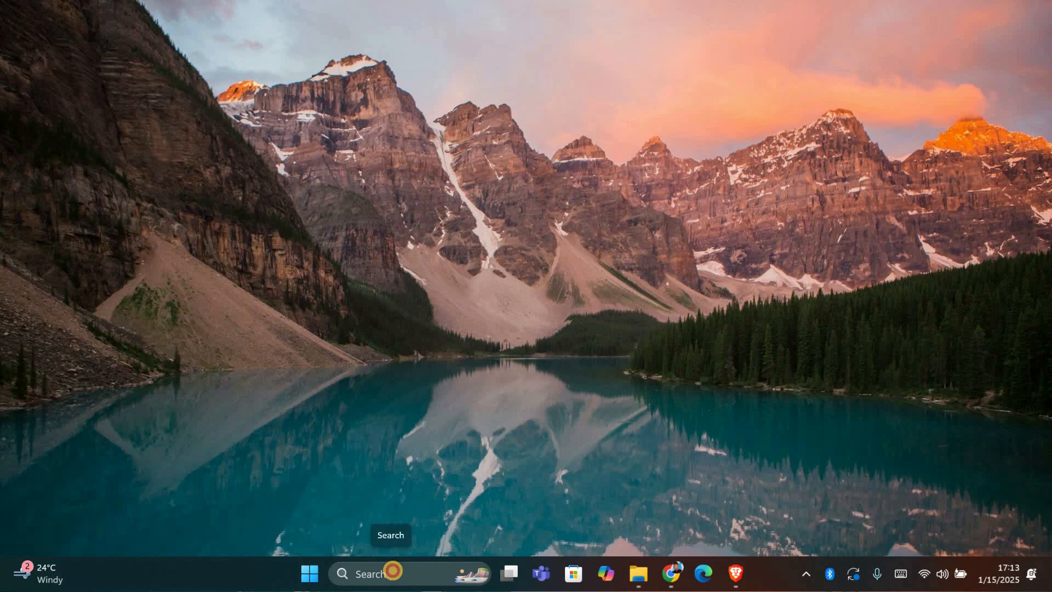
Step: Search for 'cmd', run Command Prompt as administrator and accept the UAC prompt
text(control Panel)
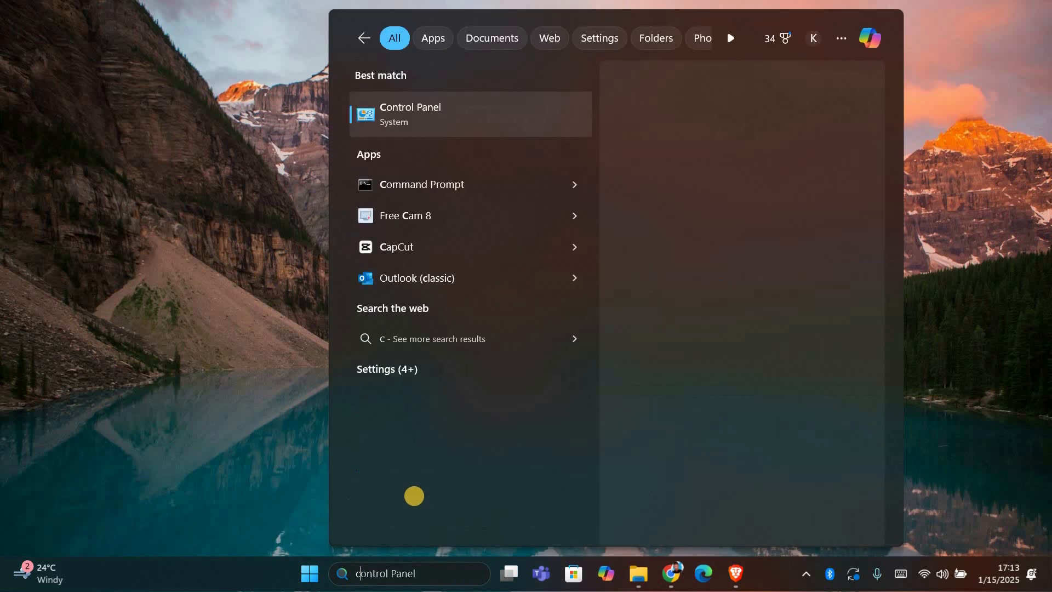
text(cmd)
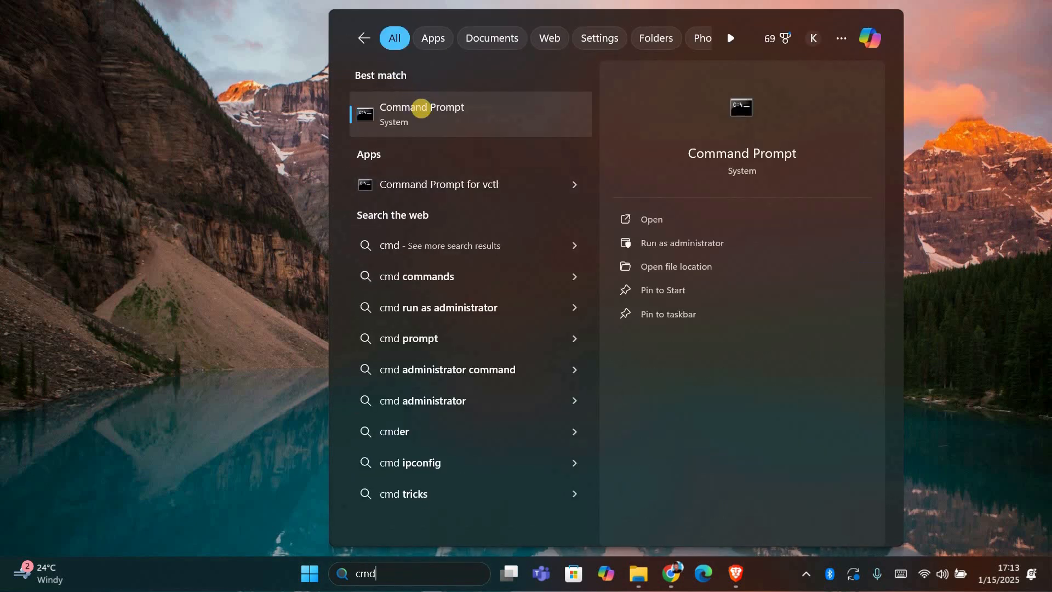
right_click(420, 113)
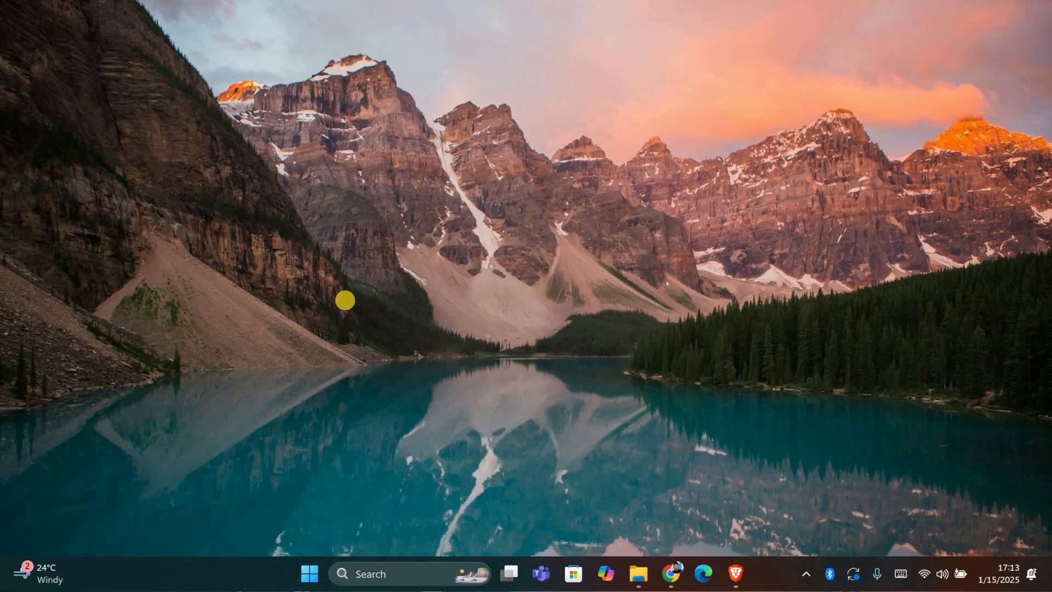
click(734, 573)
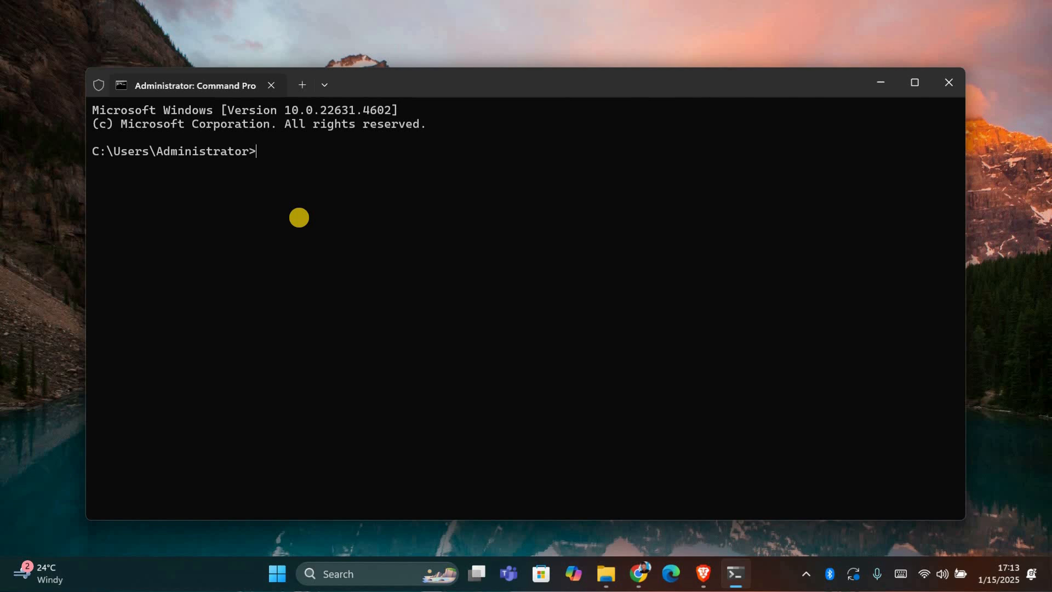
Step: Run 'bcdedit /set testsigning off' successfully, then close the administrator Command Prompt
text(bcdedit /set testsigning off)
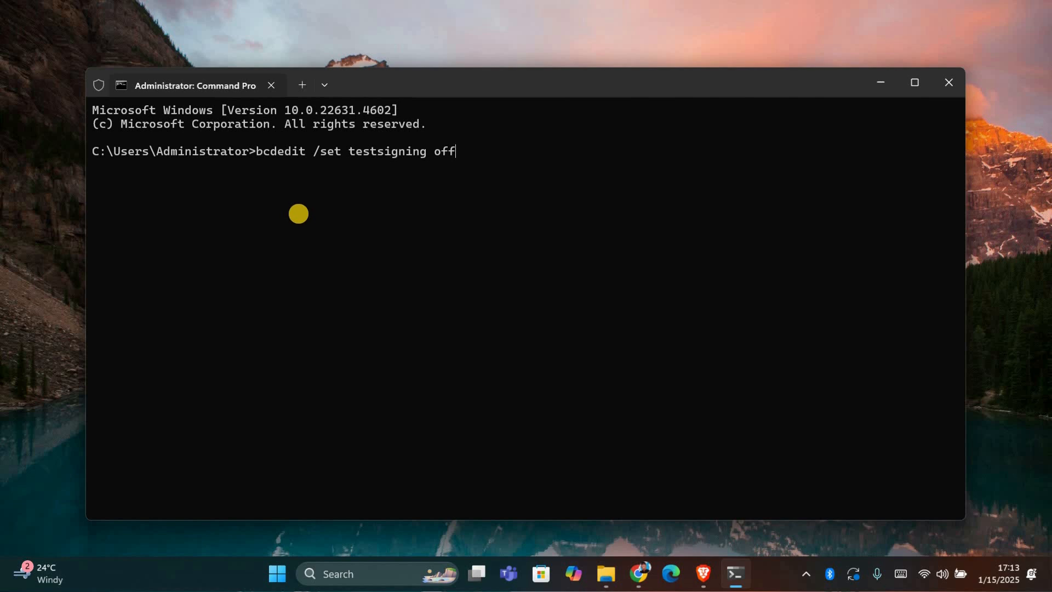
key(Return)
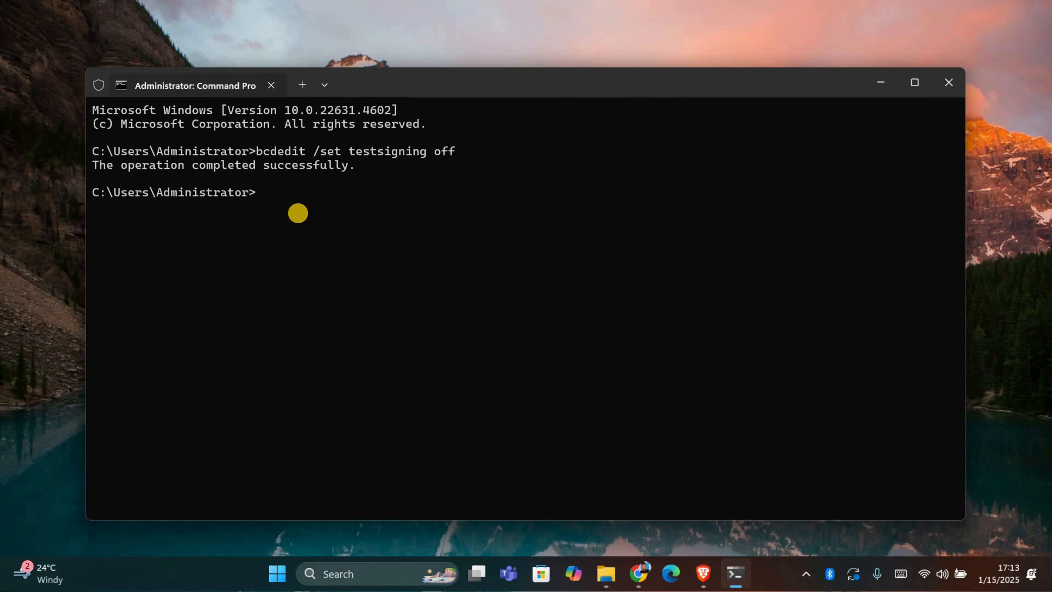
mouse_move(595, 86)
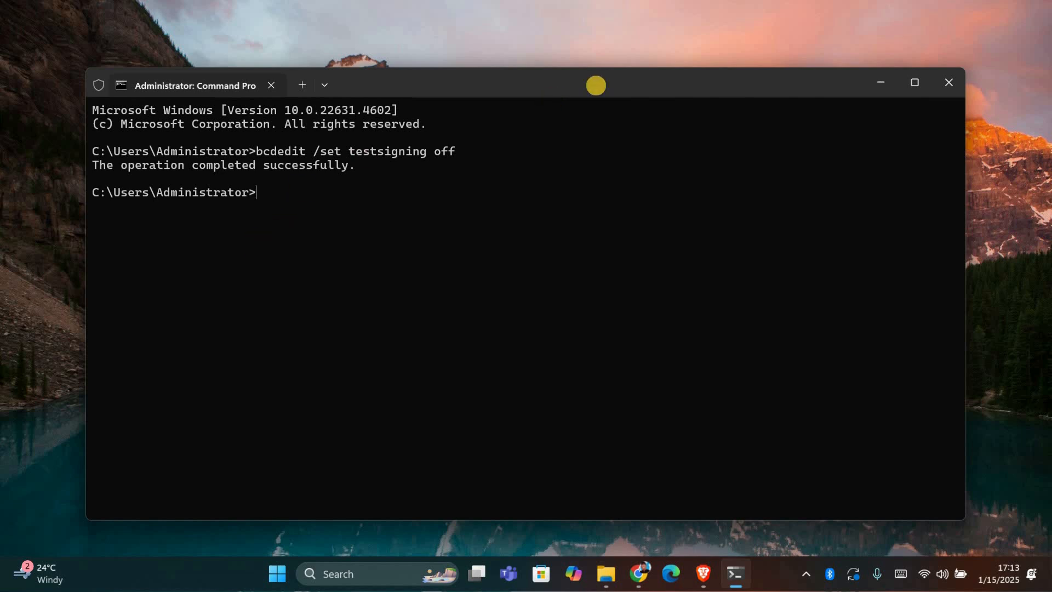
mouse_move(896, 135)
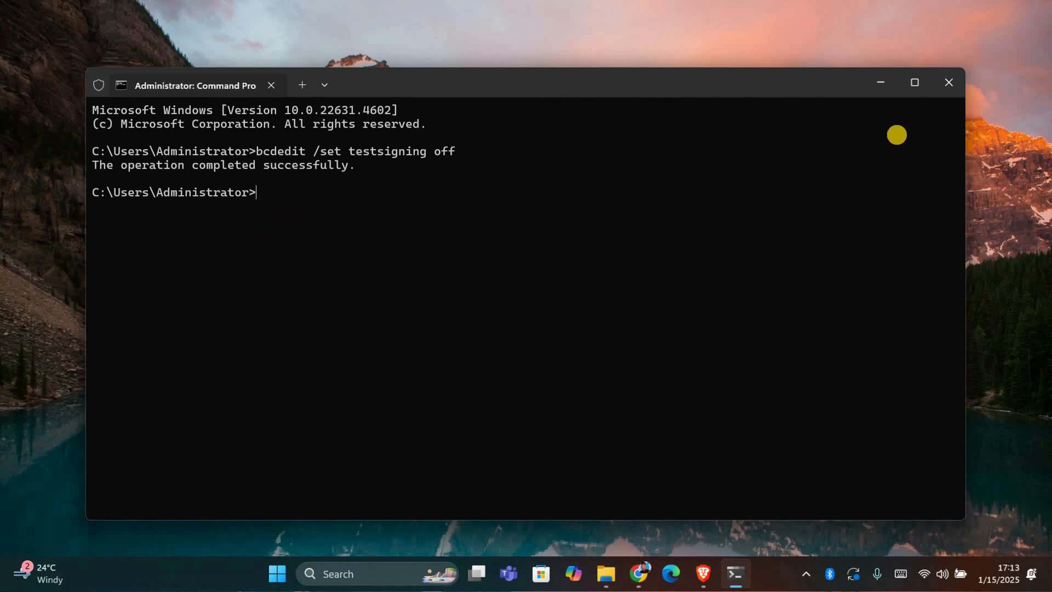
click(947, 82)
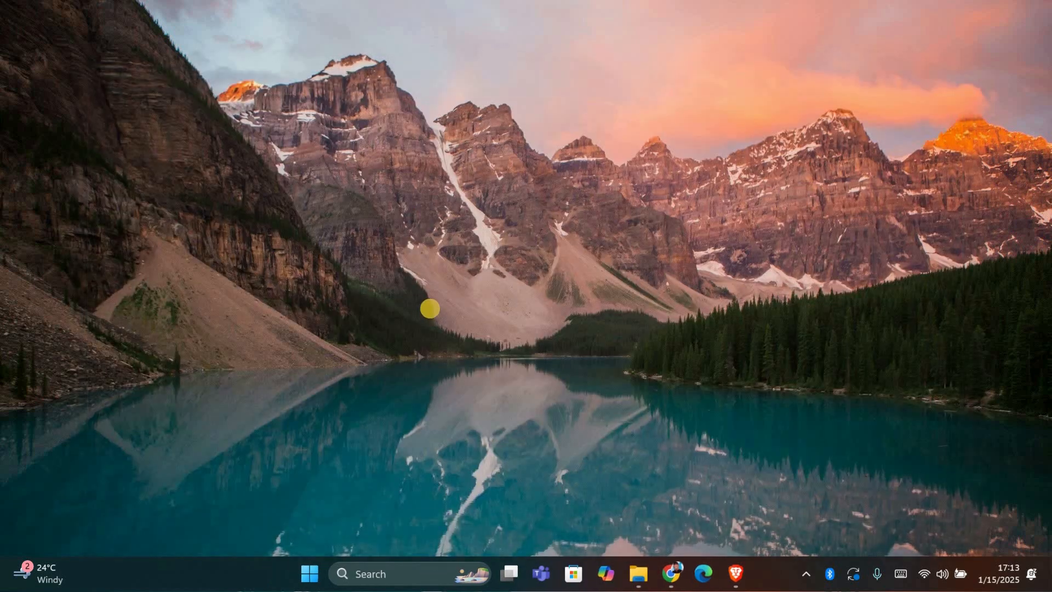